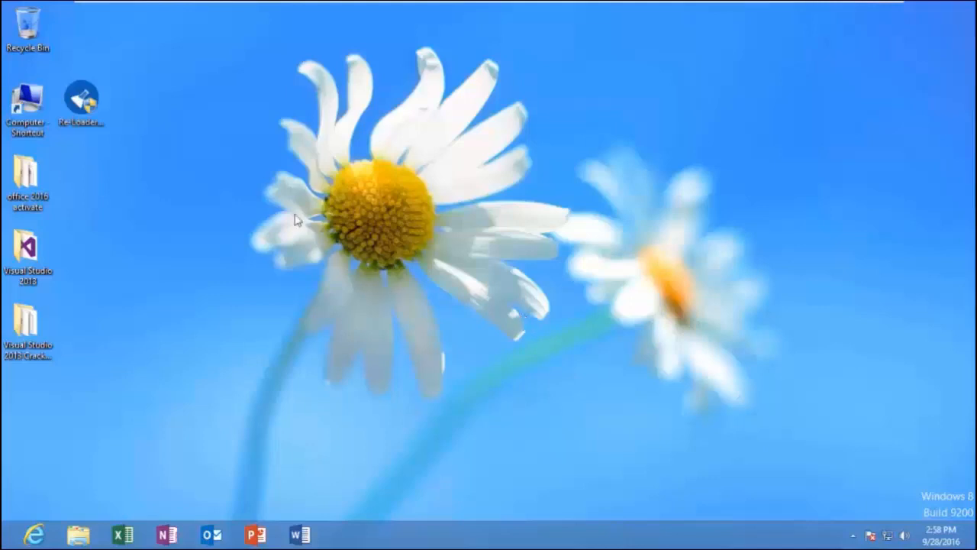
Open Computer from the desktop shortcut and show its System properties.
{"action": "left_click", "coordinate": [29, 103]}
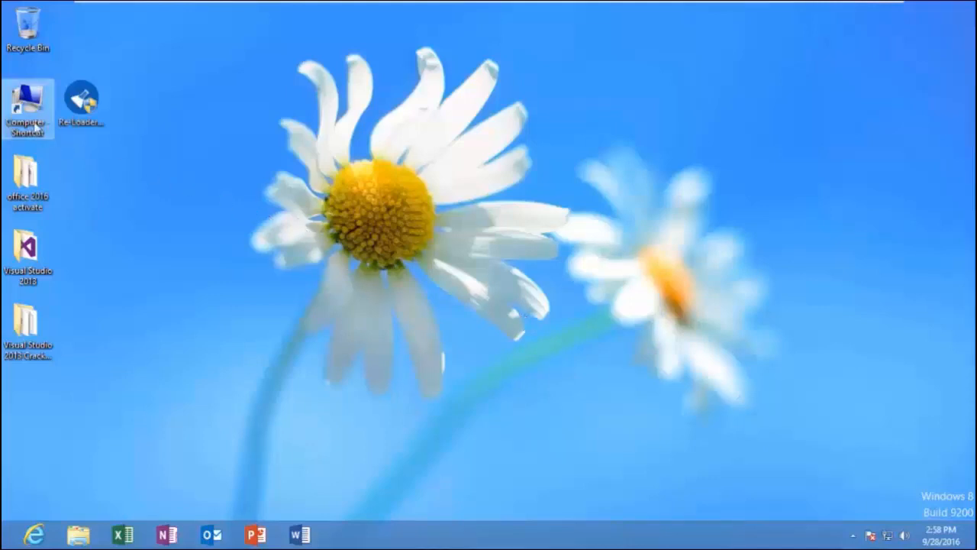
{"action": "double_click", "coordinate": [27, 100]}
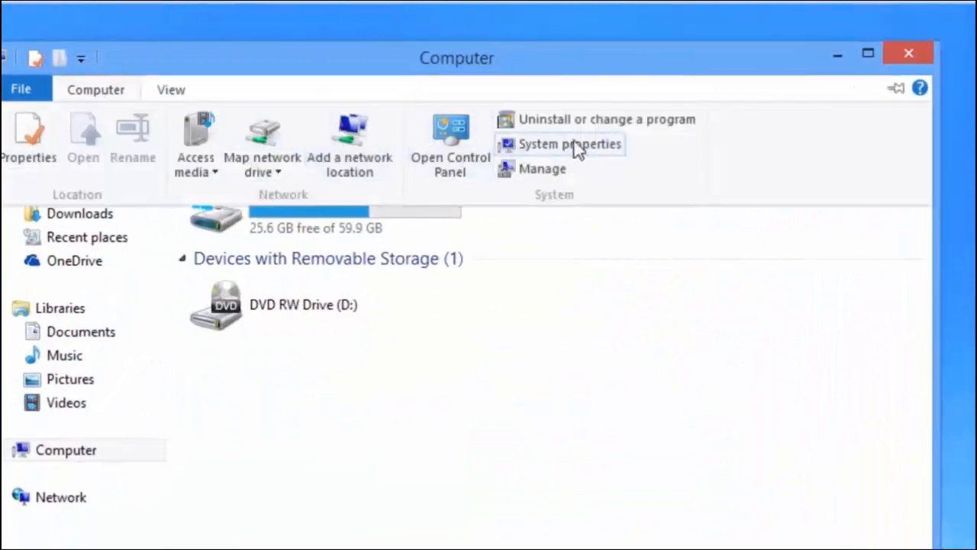
{"action": "left_click", "coordinate": [569, 144]}
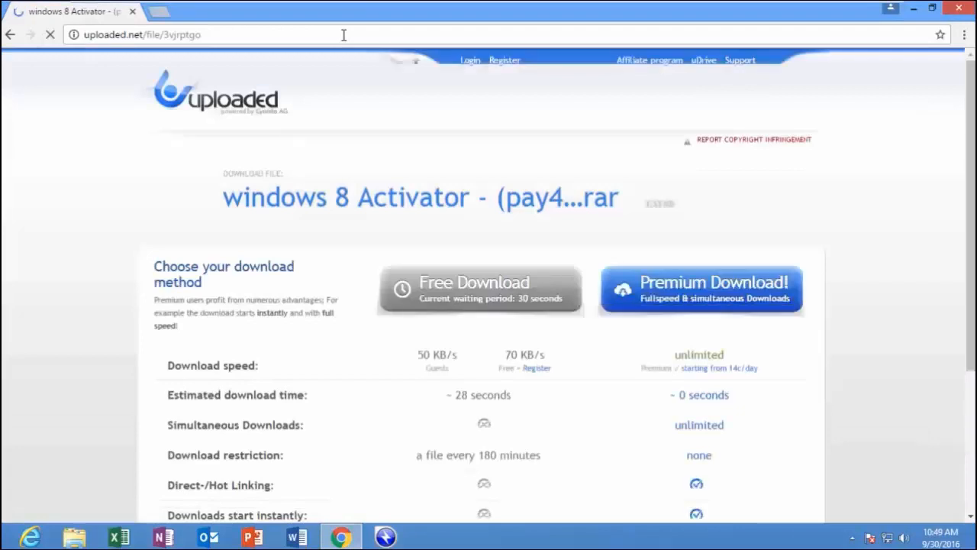
Start the free download on uploaded.net and enter '20' in the captcha field.
{"action": "left_click", "coordinate": [481, 289]}
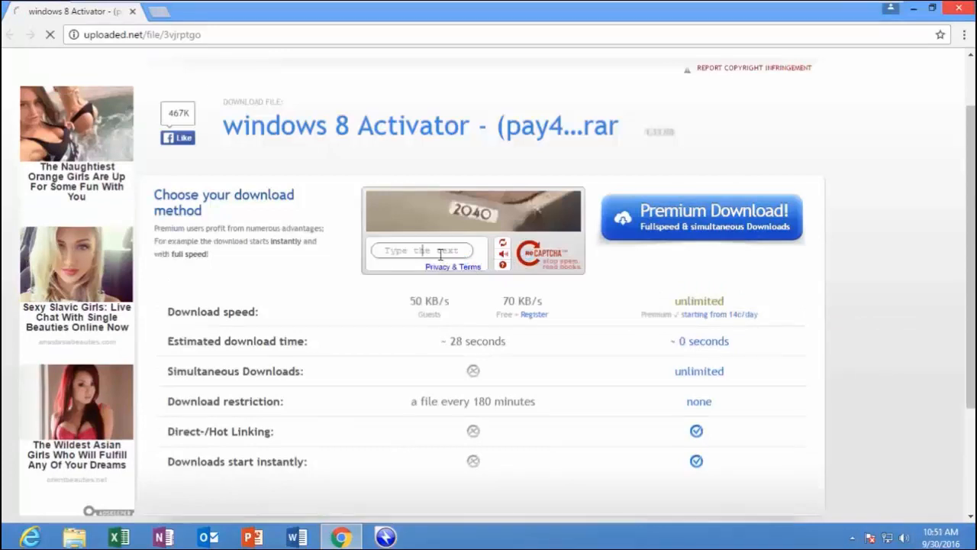
{"action": "type", "text": "20"}
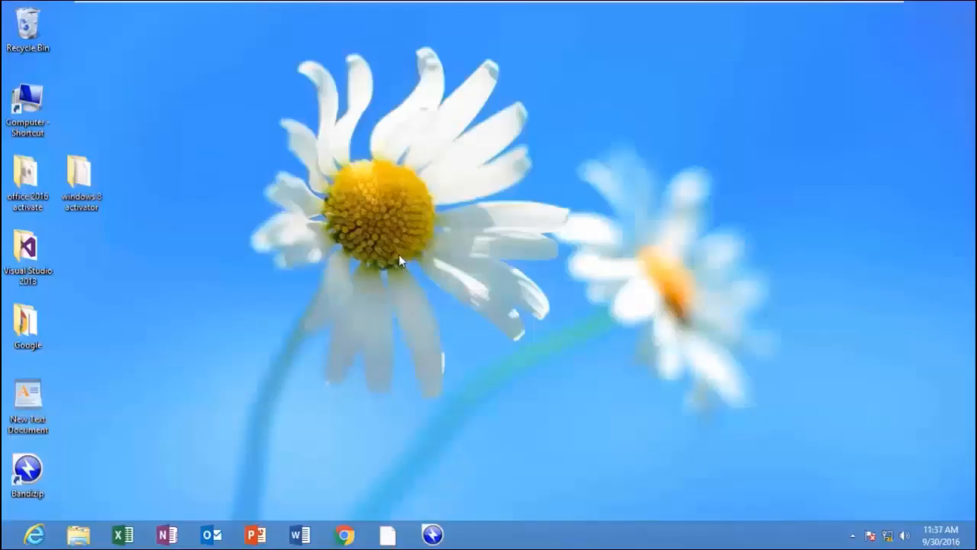
Open the windows 8 activator folder and extract the Re-Loader RAR automatically.
{"action": "double_click", "coordinate": [82, 176]}
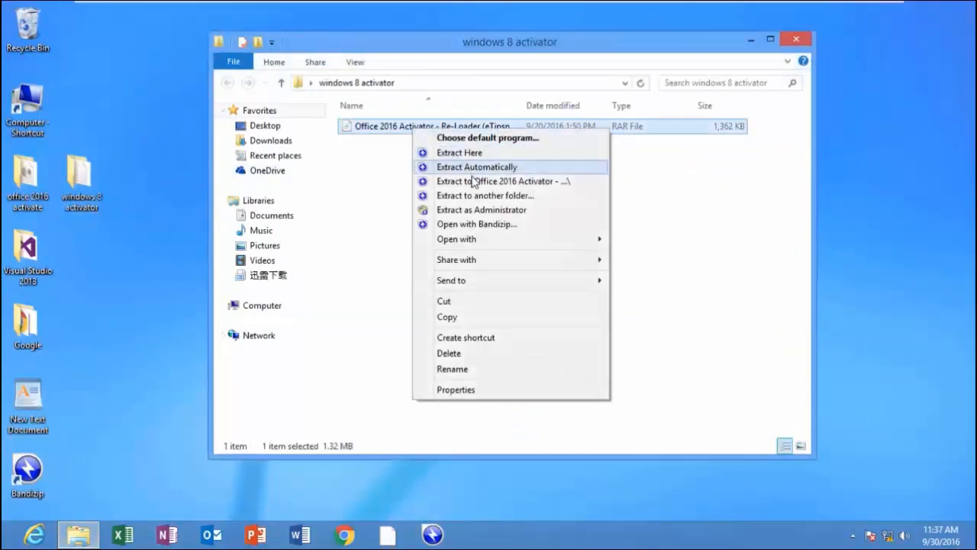
{"action": "left_click", "coordinate": [476, 167]}
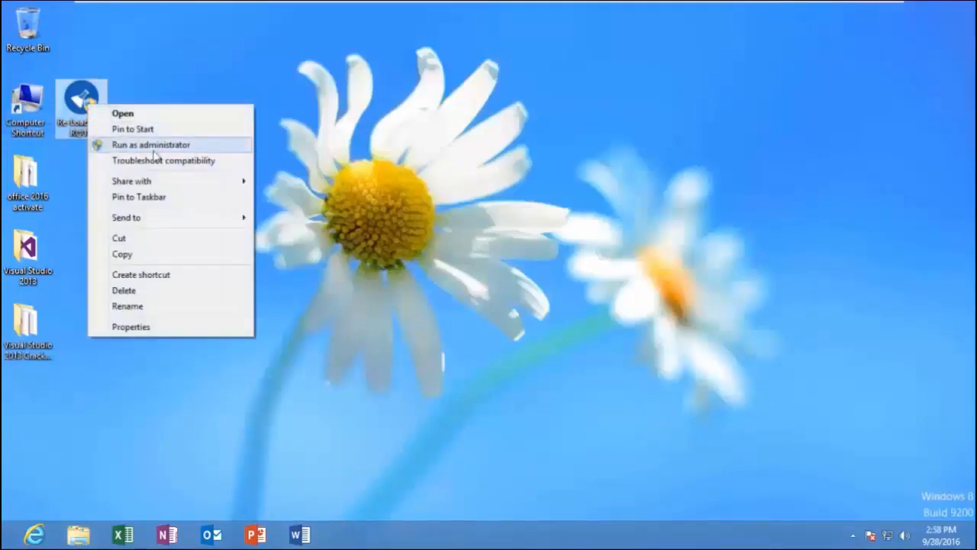
Run Re-Loader as administrator, activate Windows, confirm, and close it once Completed.
{"action": "left_click", "coordinate": [151, 145]}
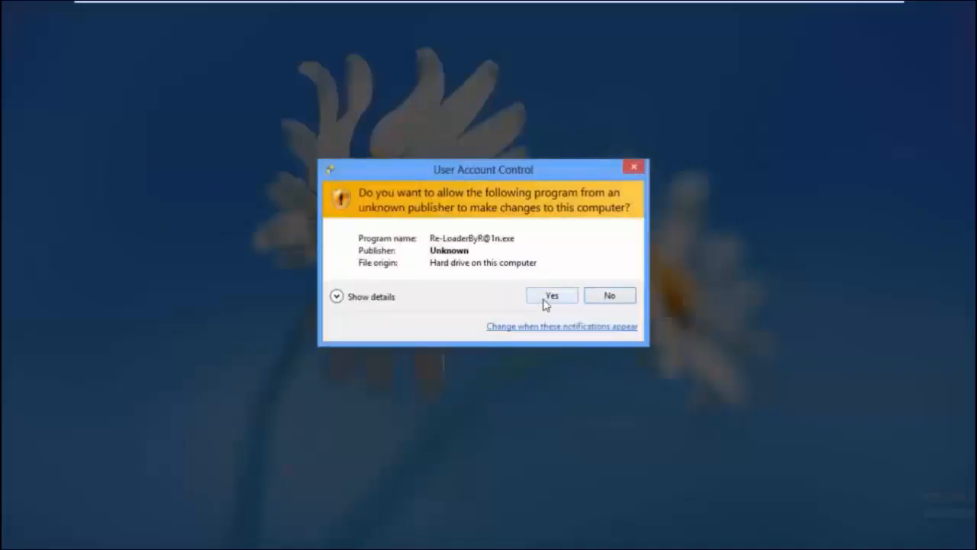
{"action": "left_click", "coordinate": [552, 295]}
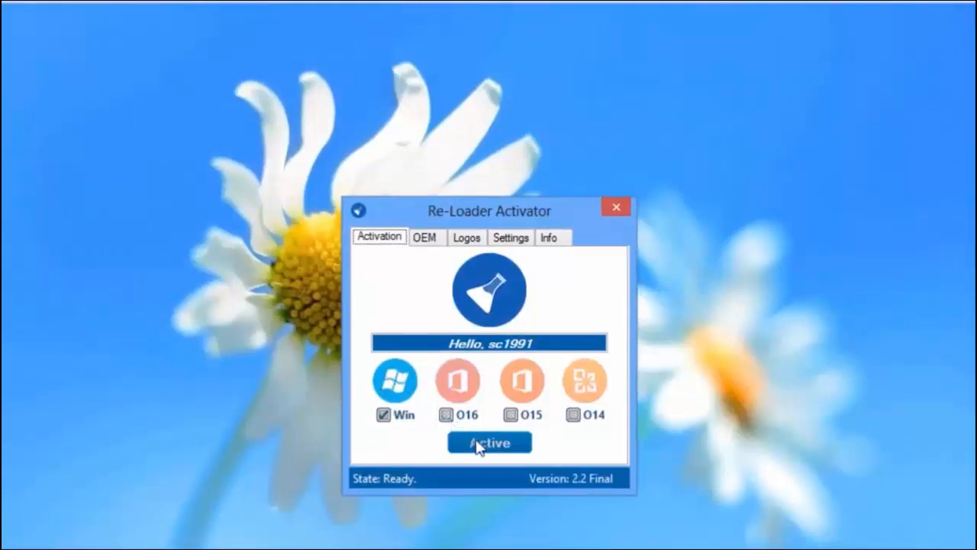
{"action": "left_click", "coordinate": [489, 442]}
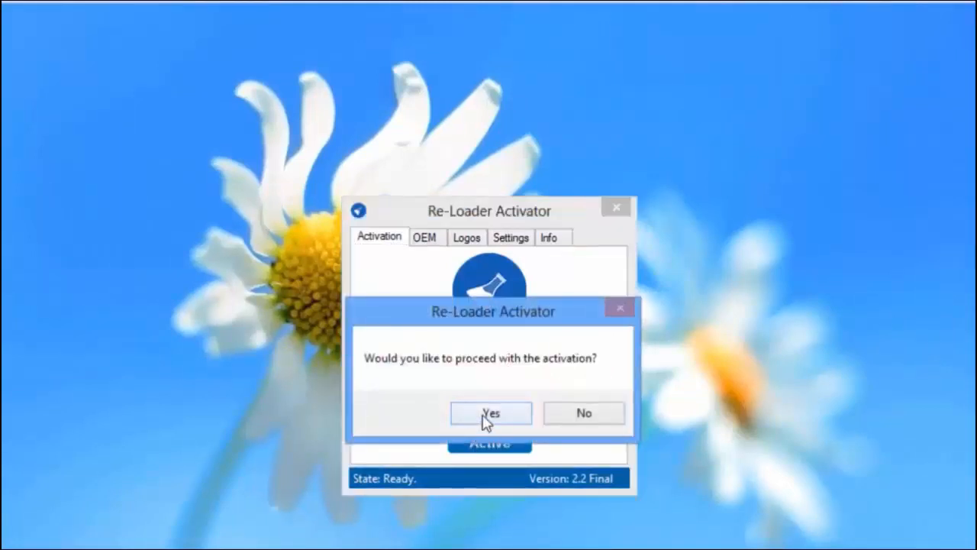
{"action": "left_click", "coordinate": [490, 413]}
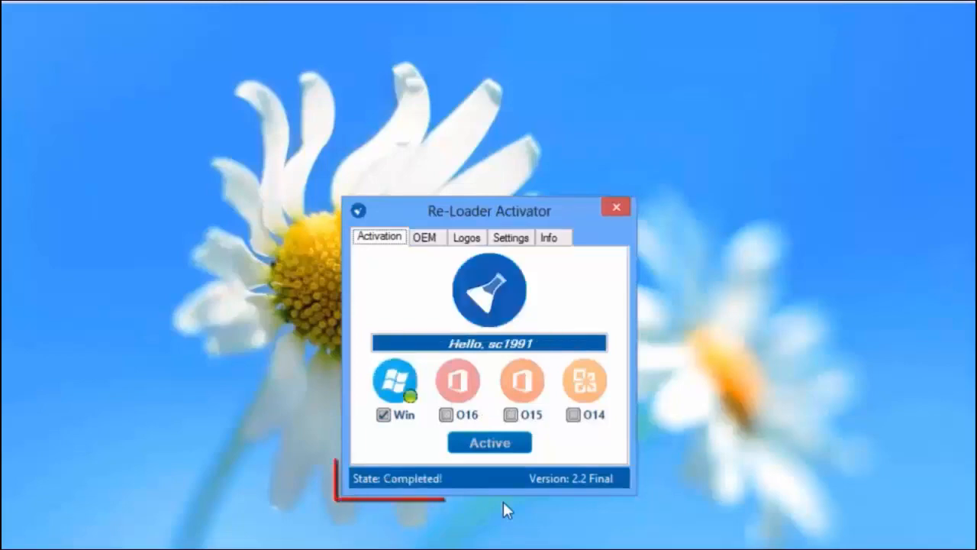
{"action": "left_click", "coordinate": [616, 206]}
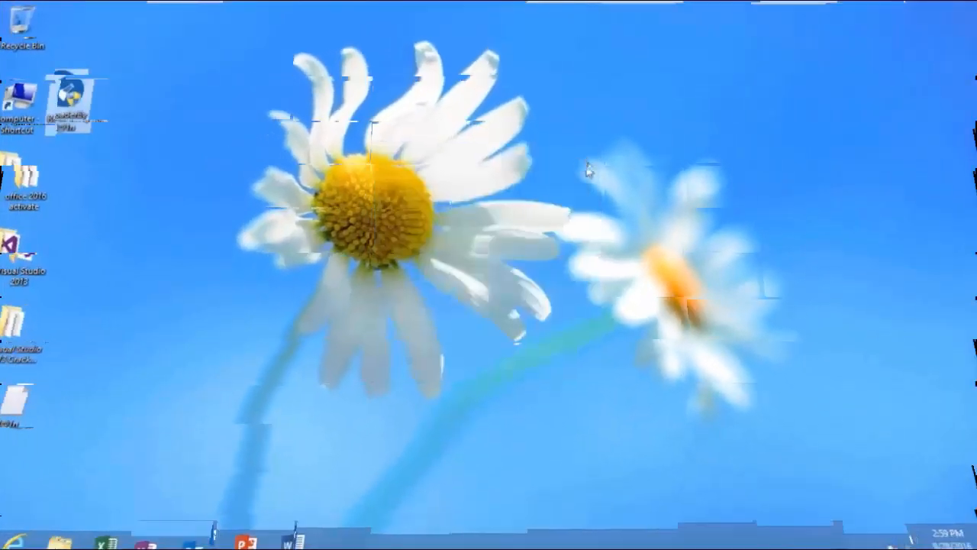
{"action": "mouse_move", "coordinate": [974, 275]}
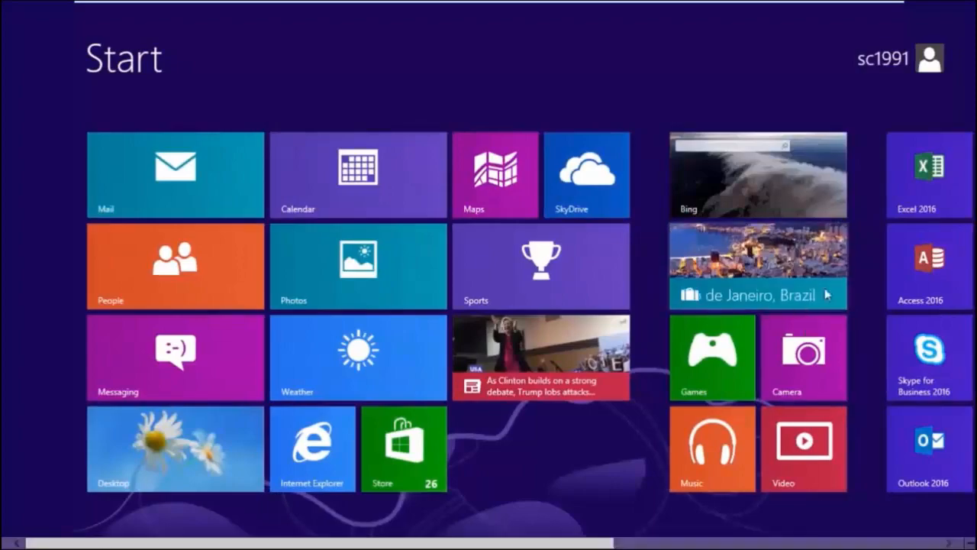
Return to the desktop from the Start screen via the Desktop tile.
{"action": "left_click", "coordinate": [175, 448]}
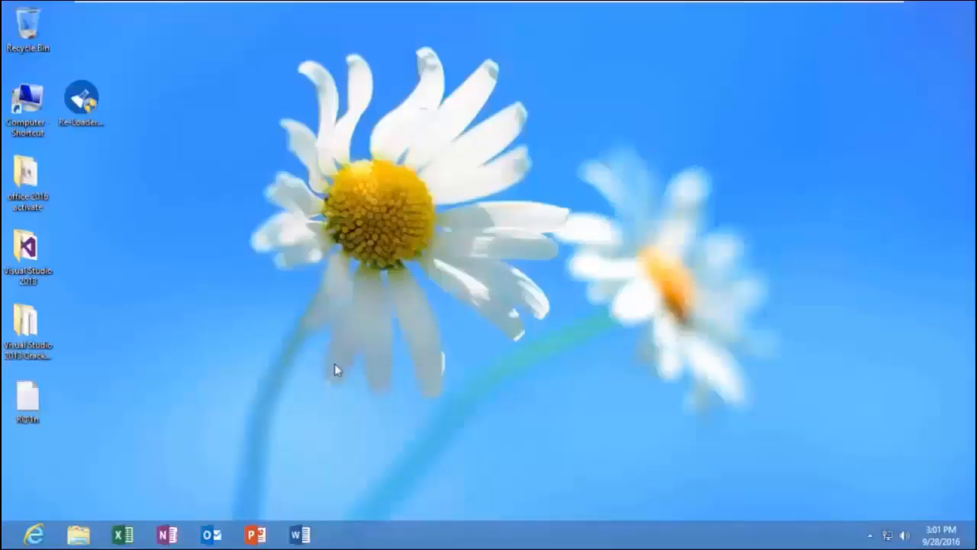
Open Computer, reach the System page and scroll to the Windows activation section.
{"action": "left_click", "coordinate": [28, 99]}
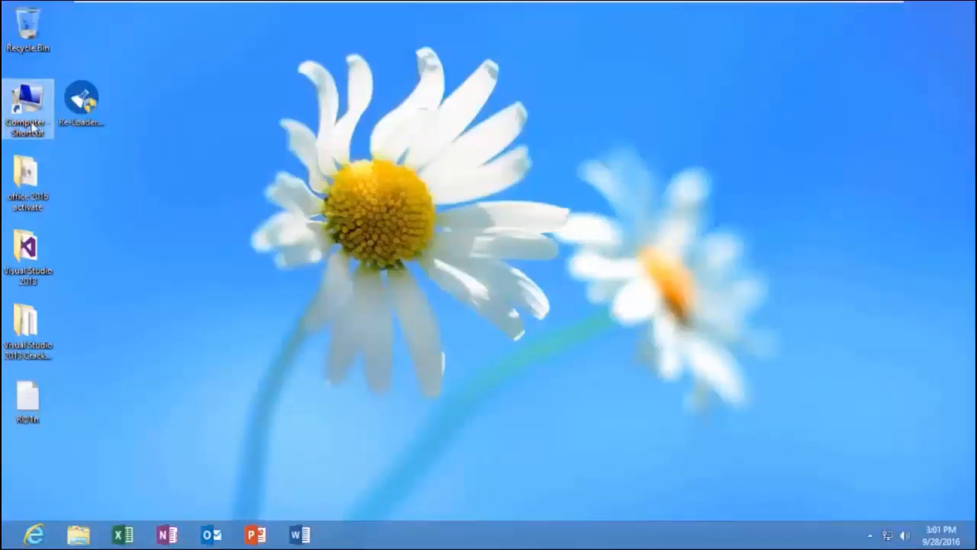
{"action": "double_click", "coordinate": [28, 98]}
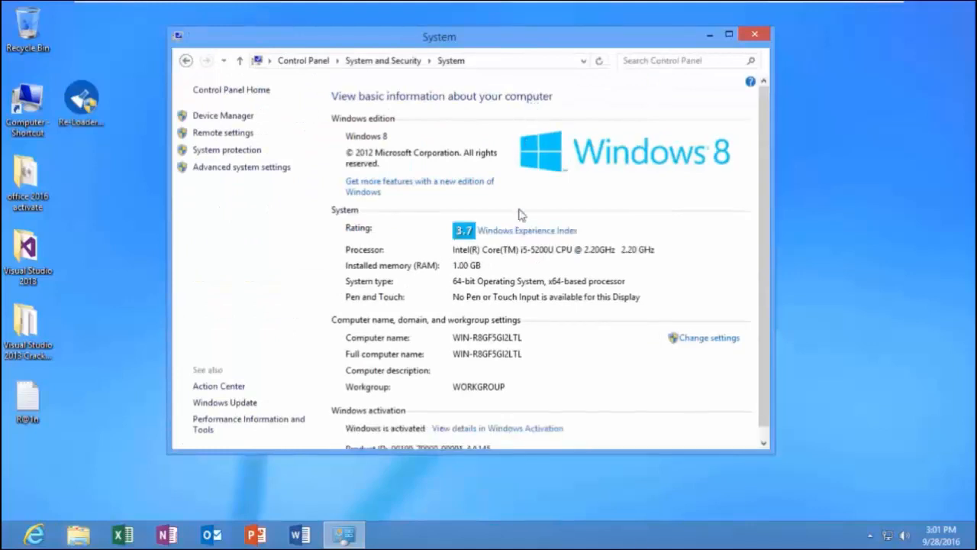
{"action": "scroll", "scroll_direction": "down", "scroll_amount": 3}
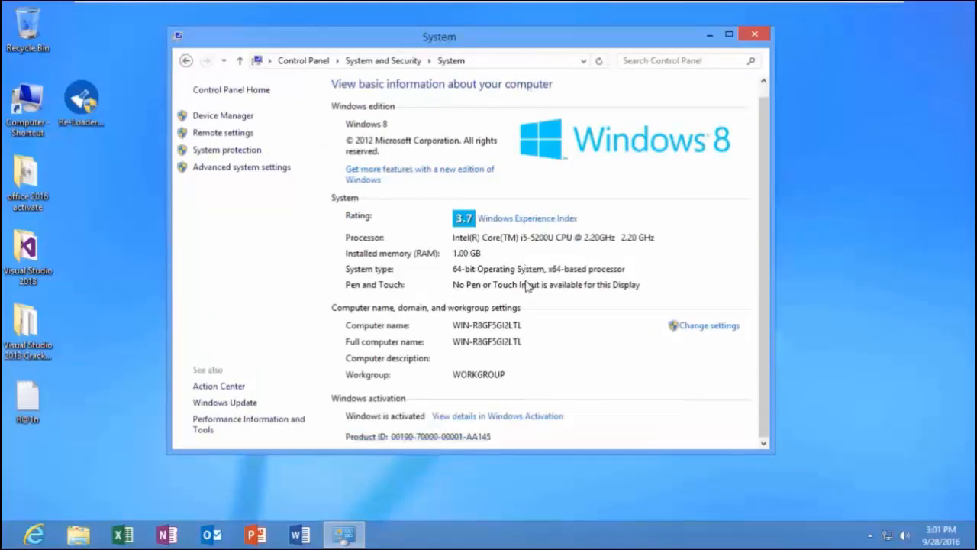
{"action": "mouse_move", "coordinate": [342, 416]}
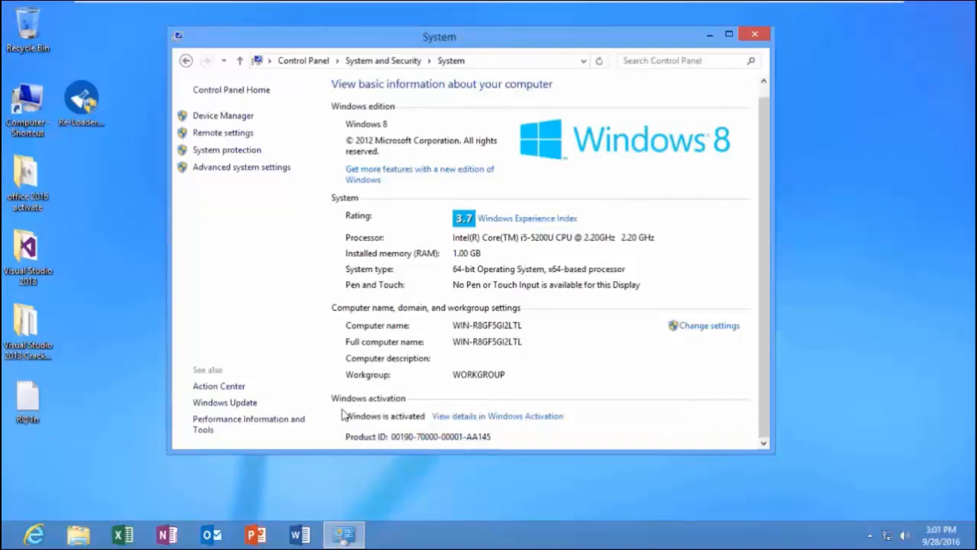